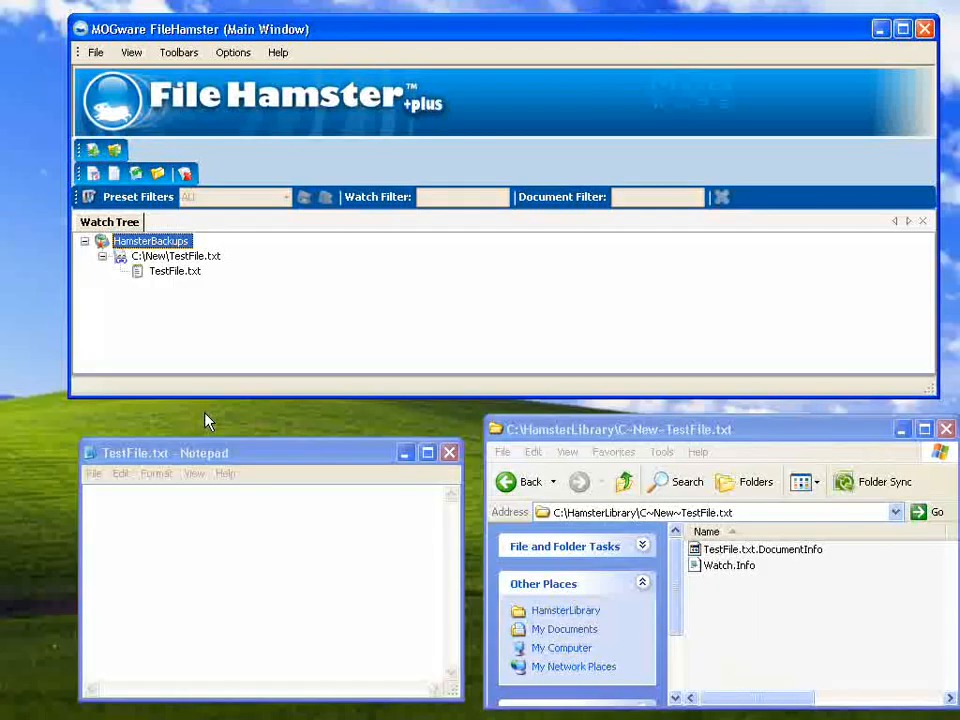
- Set ZipRevisions to True in the ZipPlugin options of the C:\New\TestFile.txt watch
left_click(205, 343)
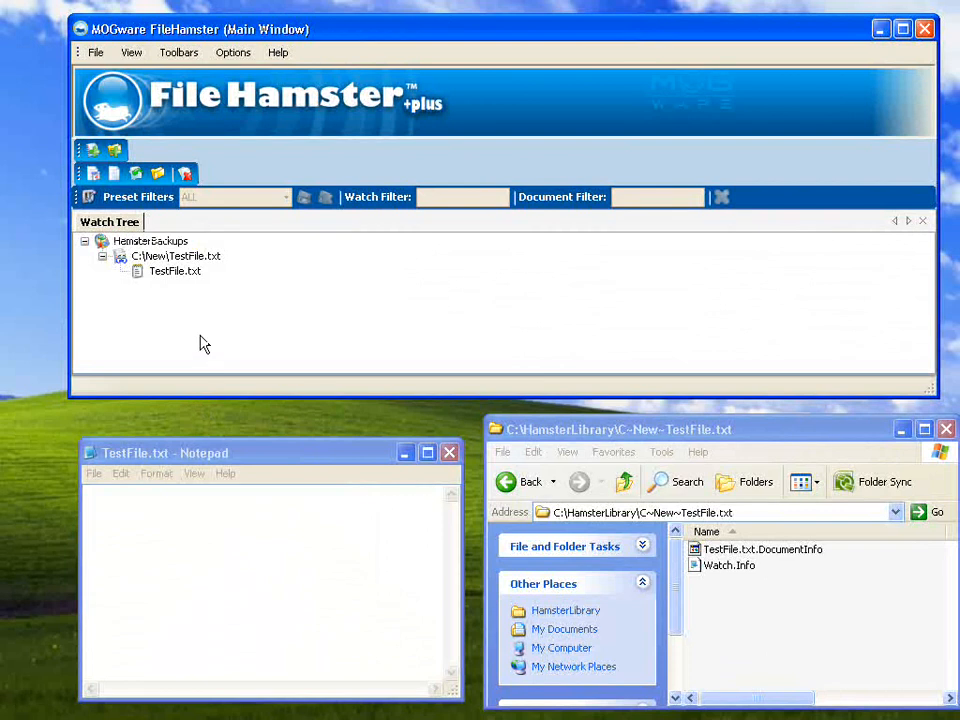
right_click(175, 256)
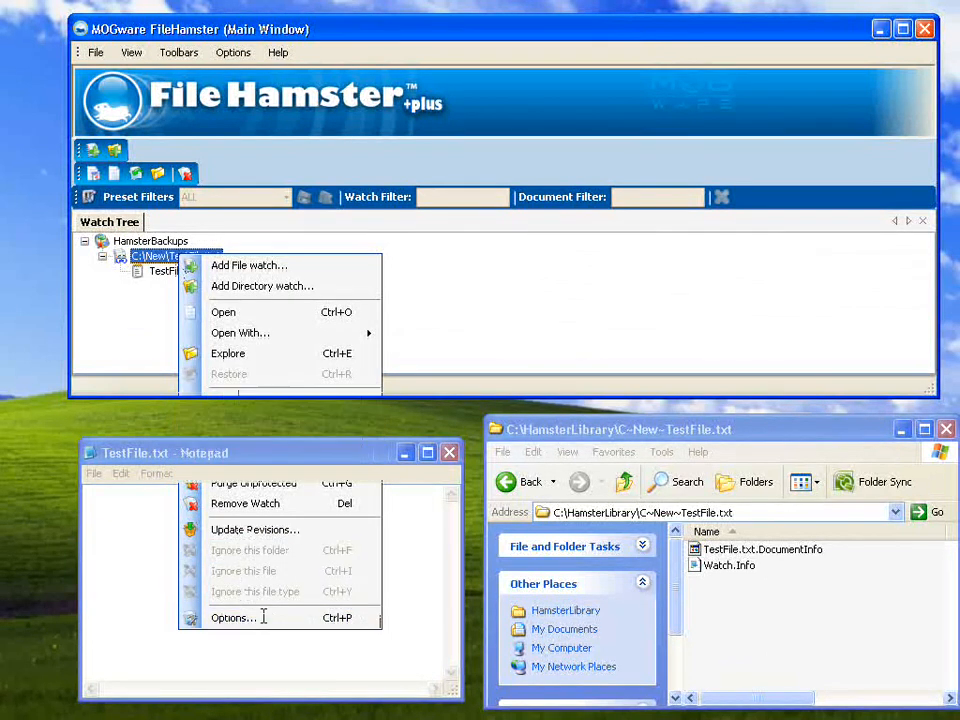
left_click(233, 617)
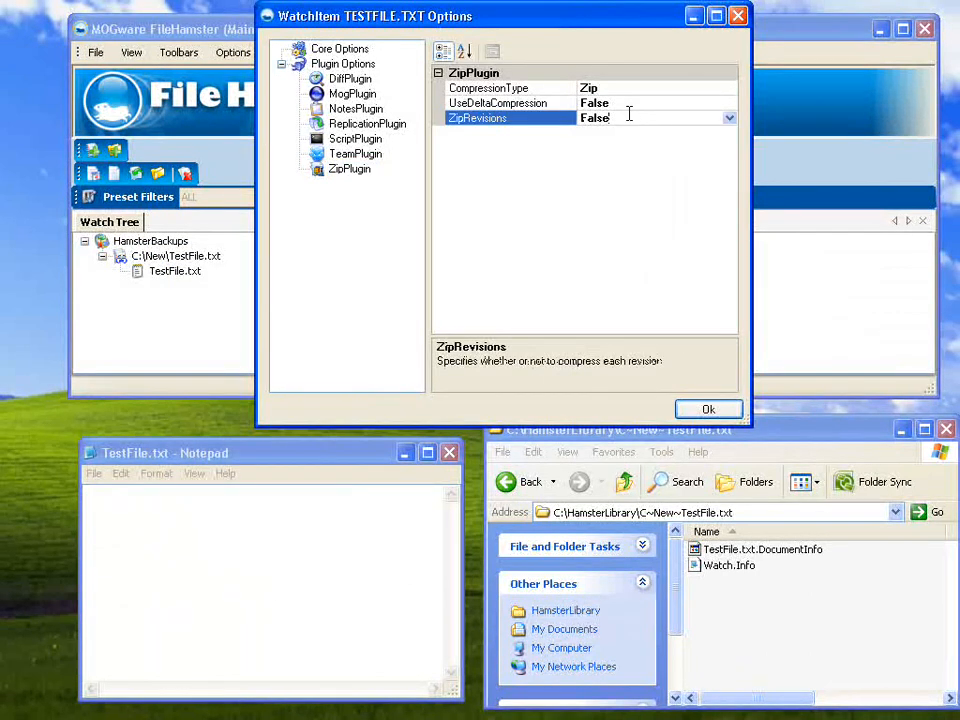
left_click(708, 409)
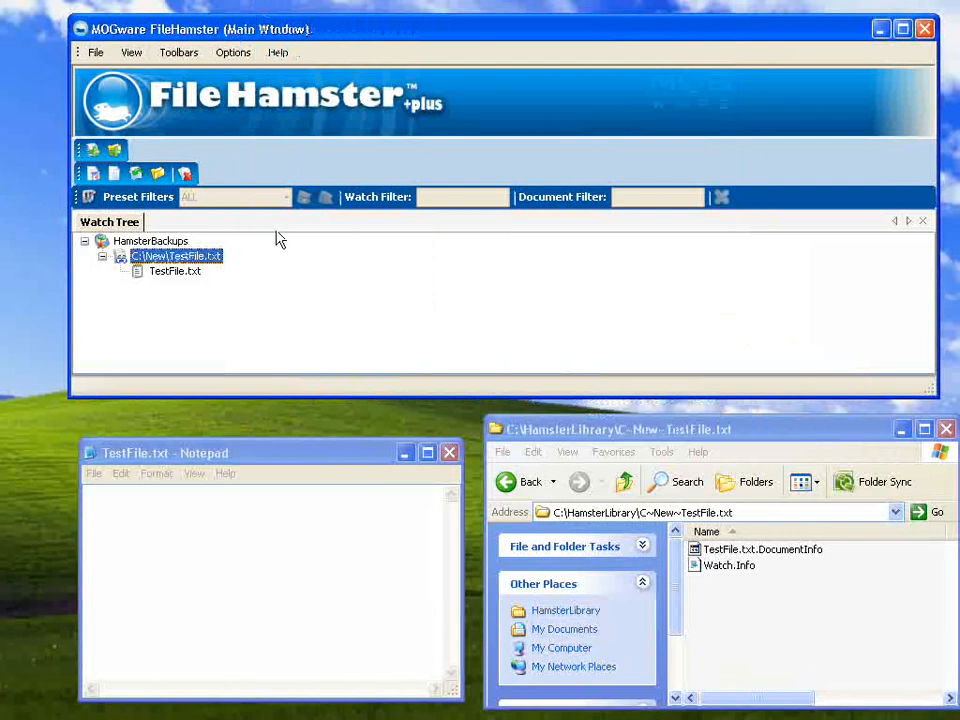
- Save the test file as 1, then as 2, accepting the backup comment
left_click(196, 530)
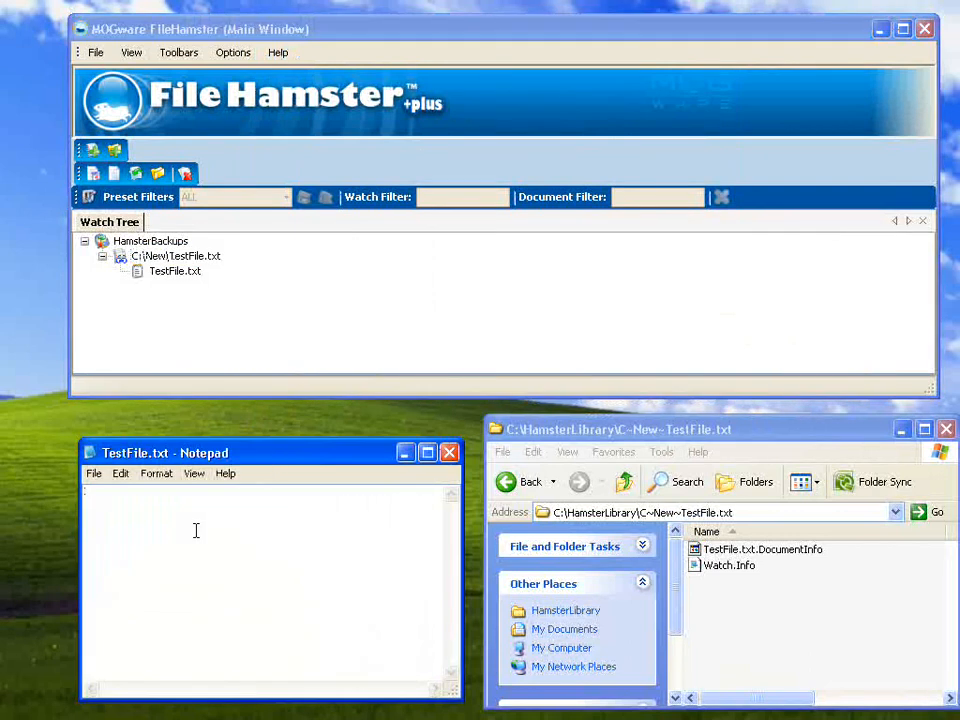
type("1")
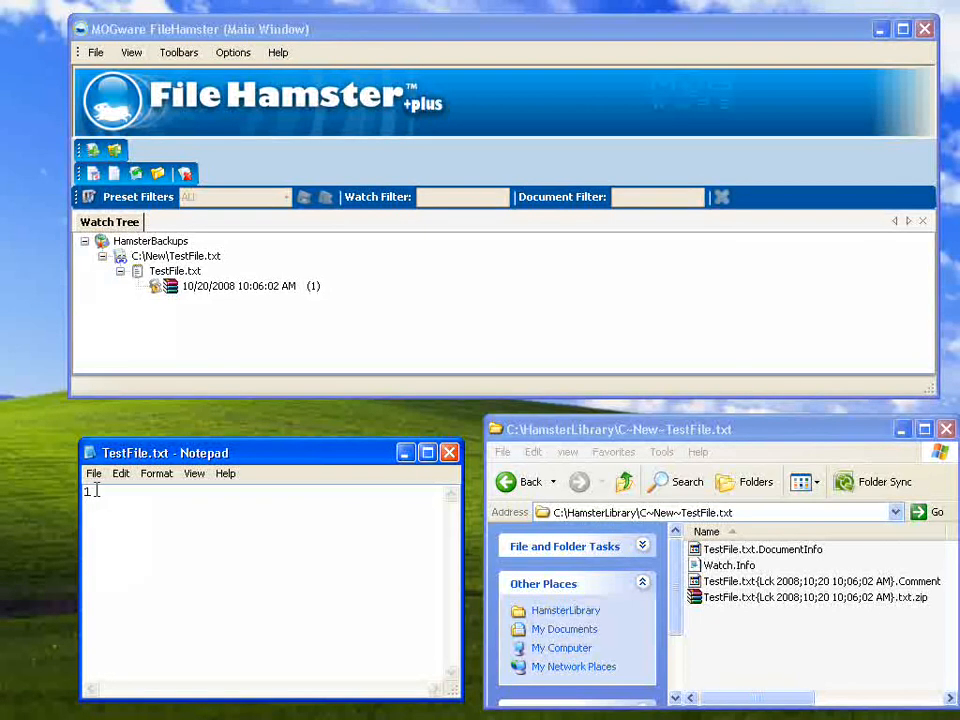
type("2")
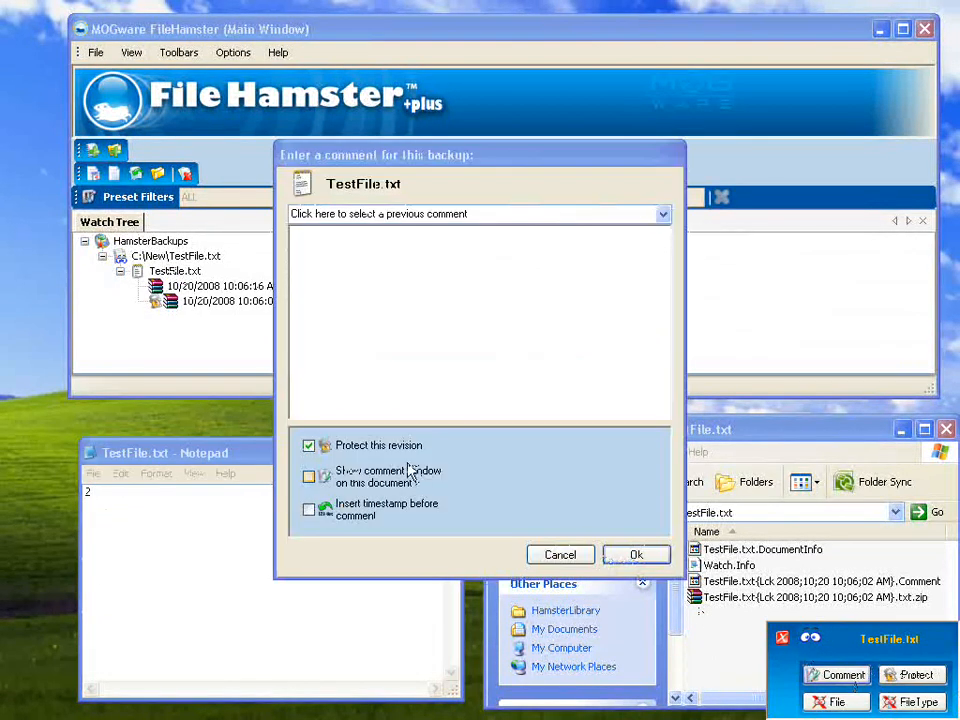
left_click(636, 554)
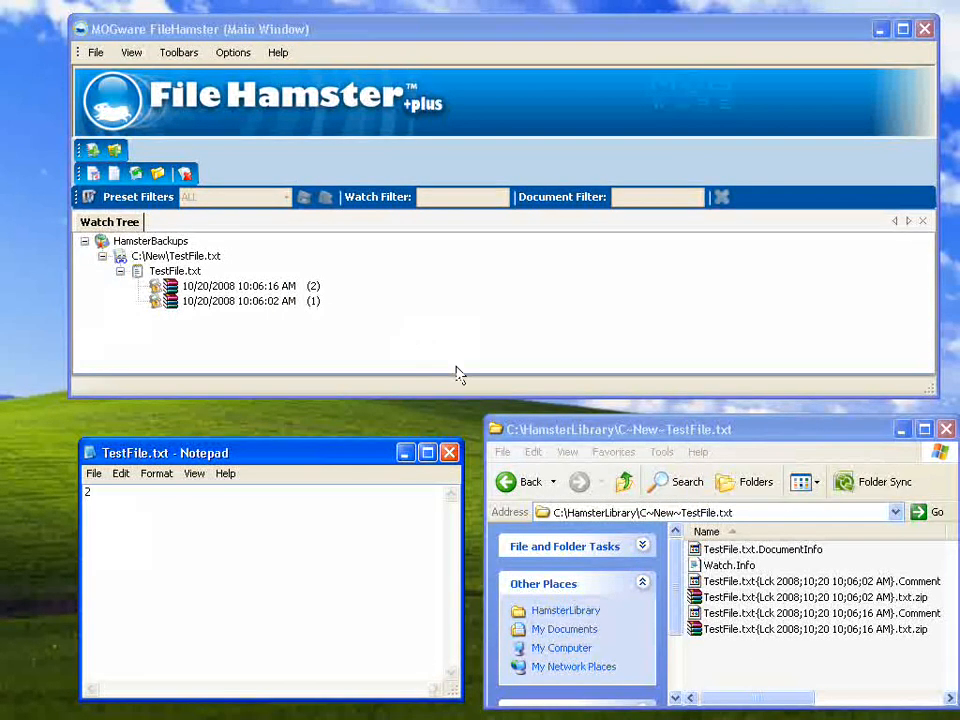
left_click(240, 301)
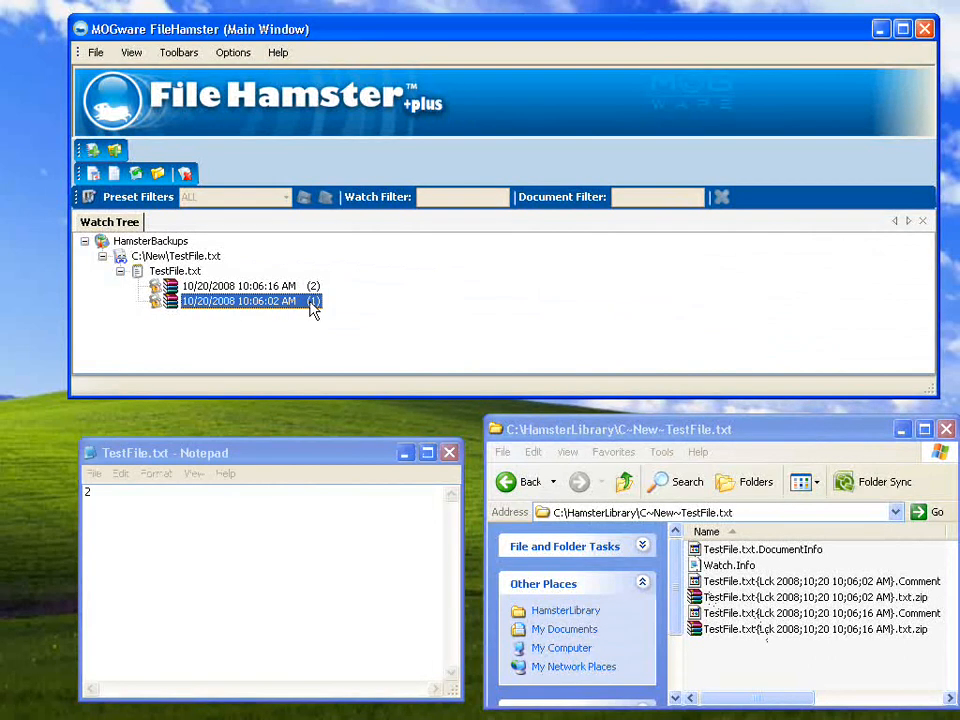
- Restore the (1) revision of TestFile.txt onto the original file
right_click(240, 301)
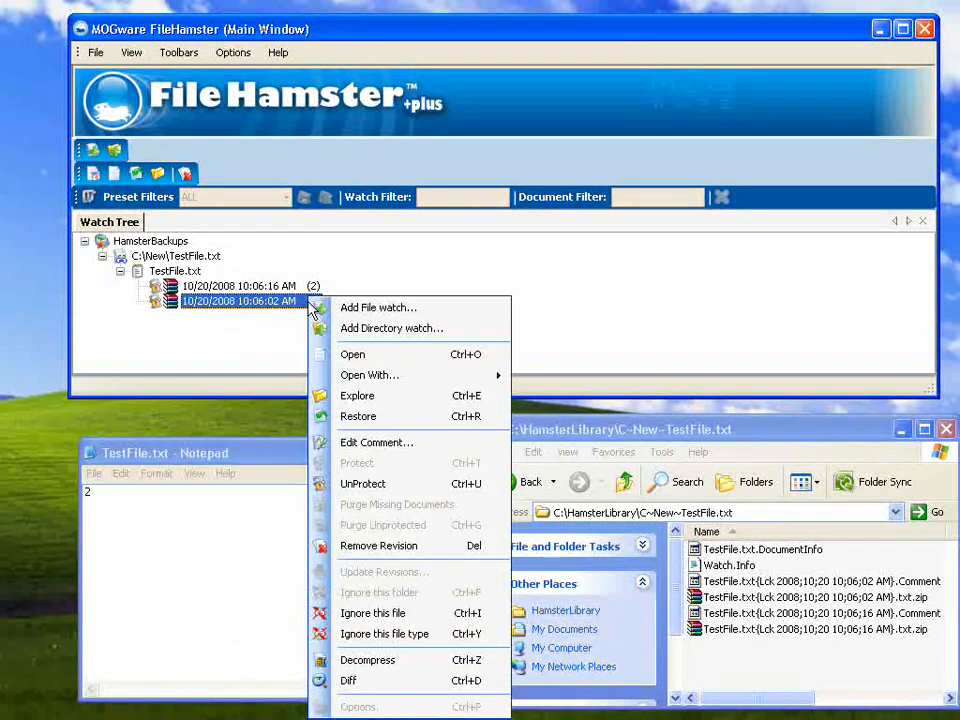
left_click(358, 416)
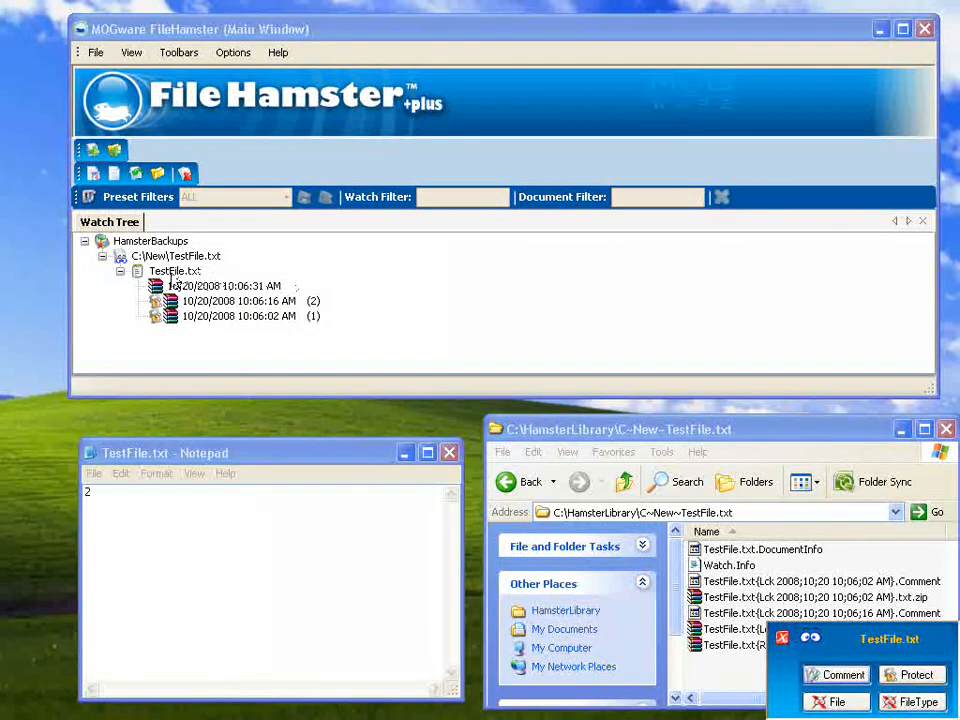
left_click(249, 315)
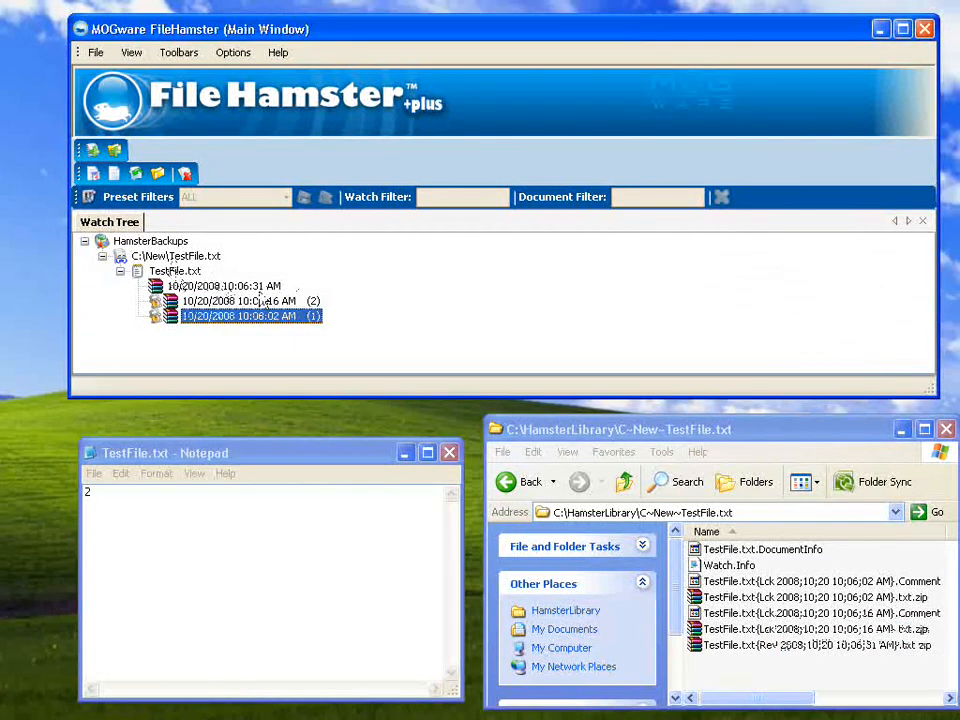
- Explore the watch's C:\New folder and open TestFile.txt to confirm it reads 1
right_click(178, 256)
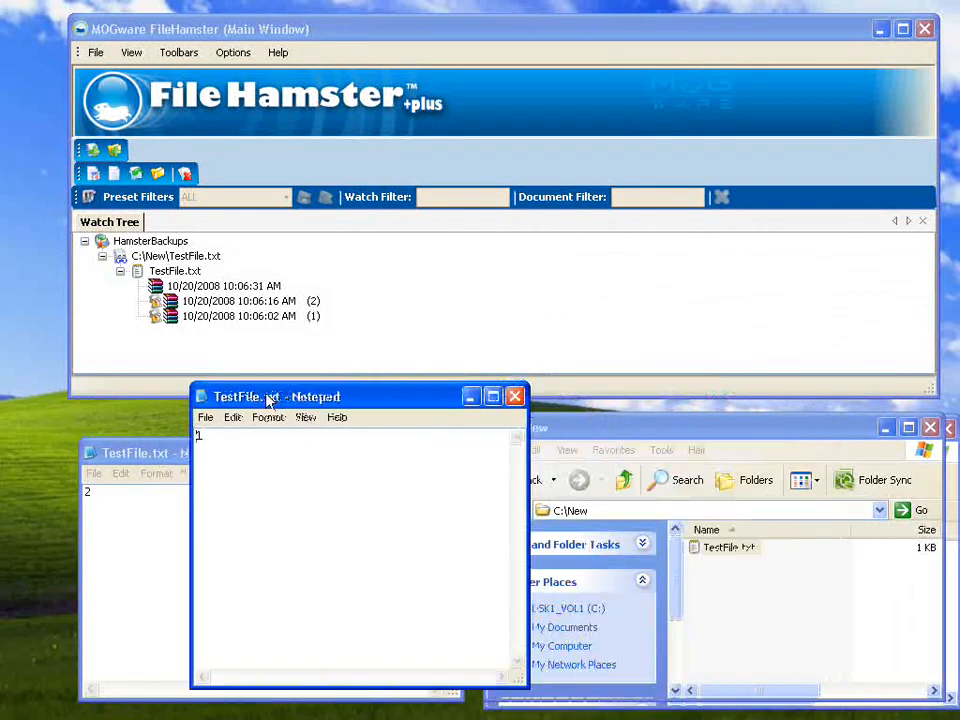
left_click(515, 396)
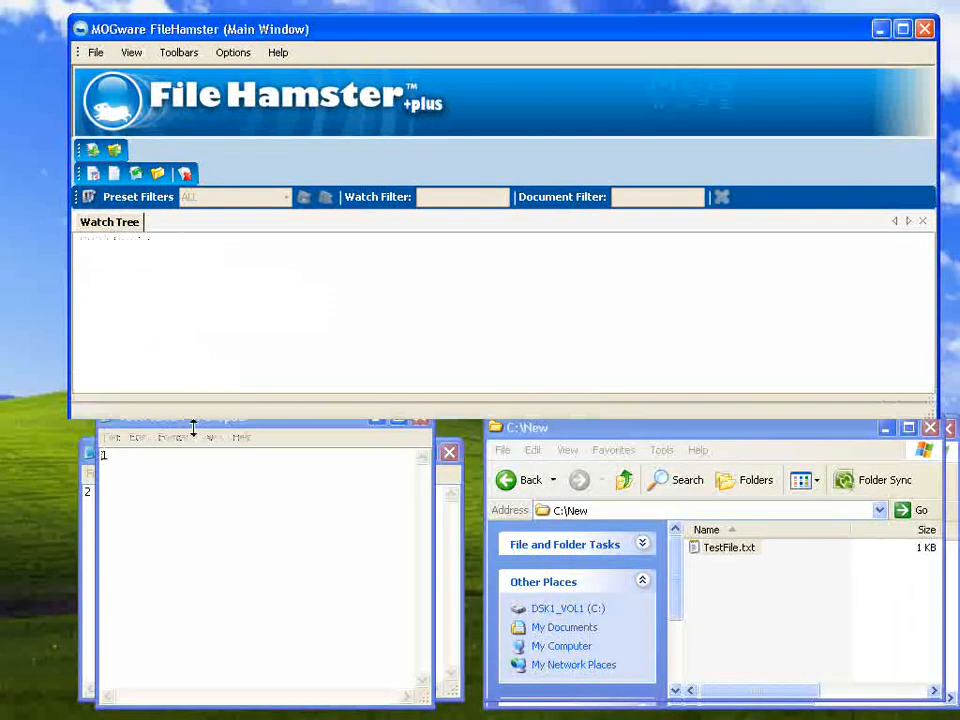